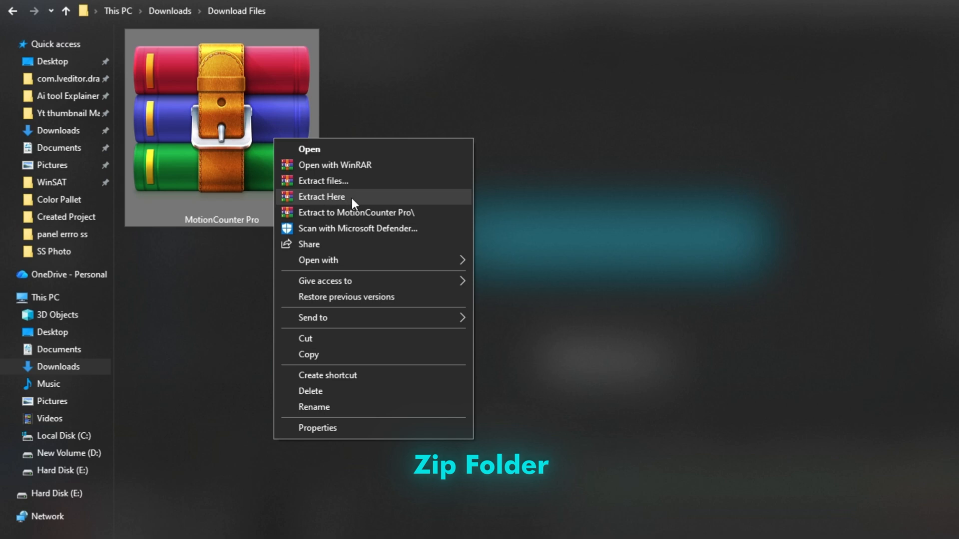
# Extract the MotionCounter Pro zip in place and enter the extracted folder.
pyautogui.click(320, 197)
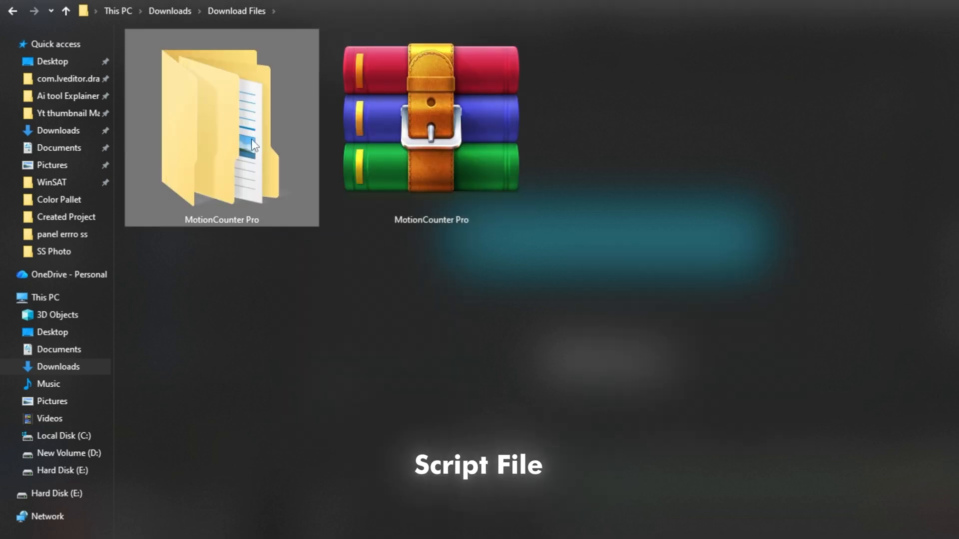
pyautogui.doubleClick(221, 122)
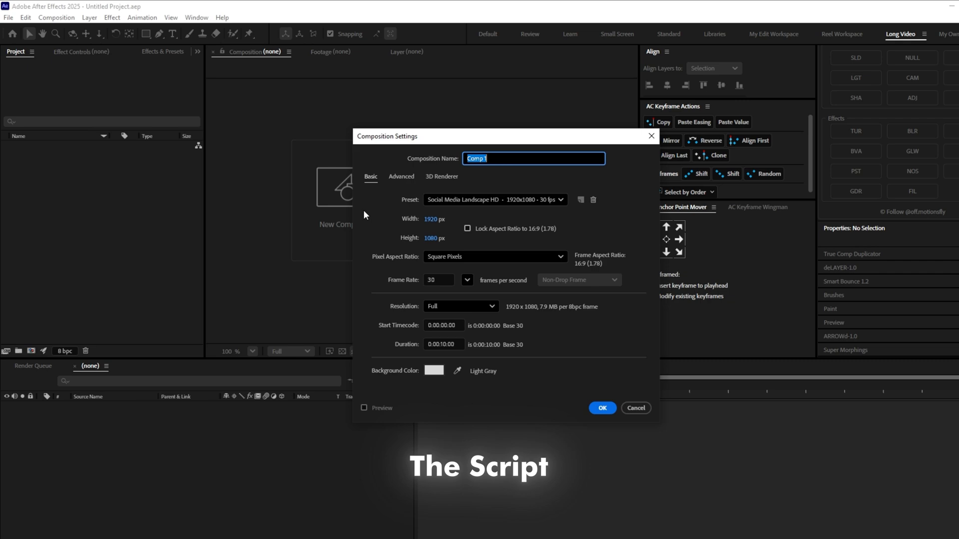
# Name the new composition 'Panel', confirm it, and head to the Window menu.
pyautogui.write('Panel')
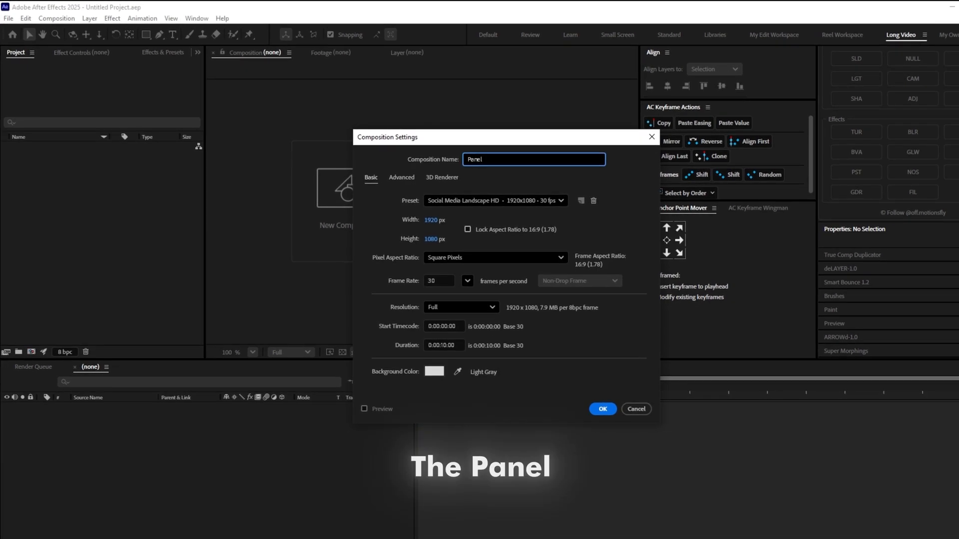
pyautogui.click(601, 408)
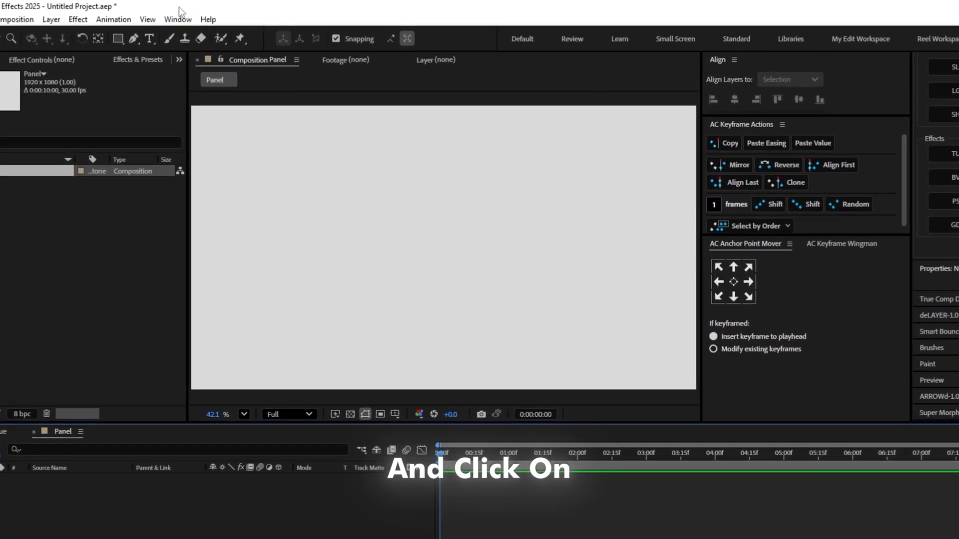
pyautogui.click(178, 19)
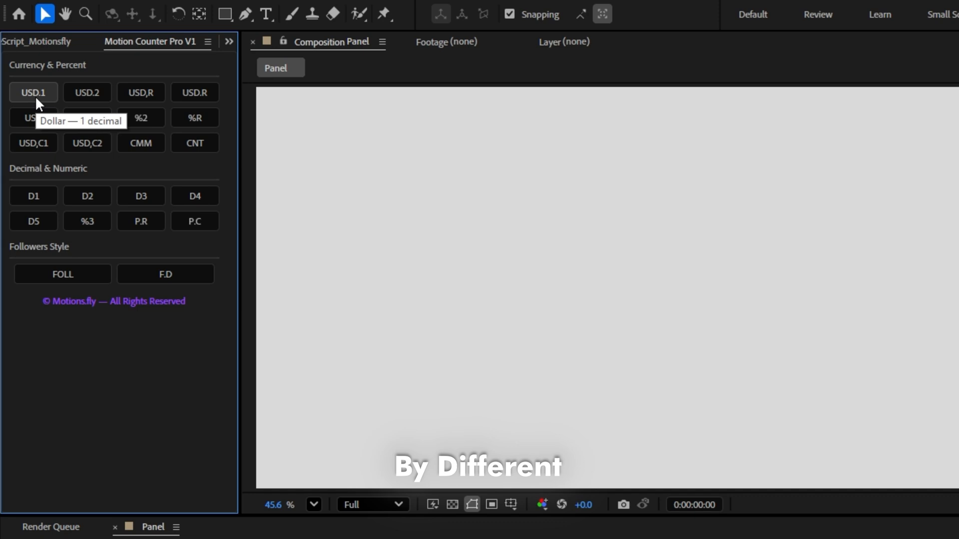
pyautogui.moveTo(178, 130)
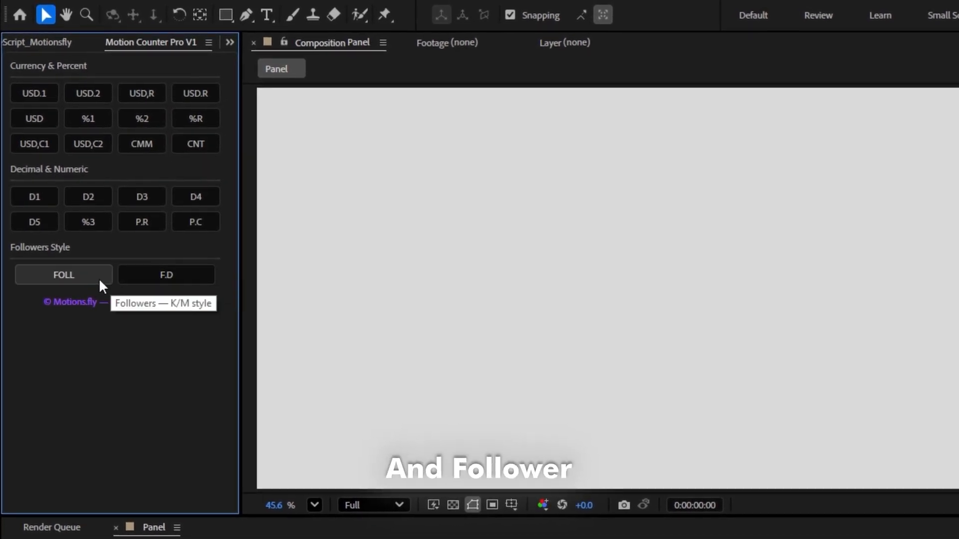
# Show the Motion Counter Pro V1 panel from the Window menu.
pyautogui.click(141, 197)
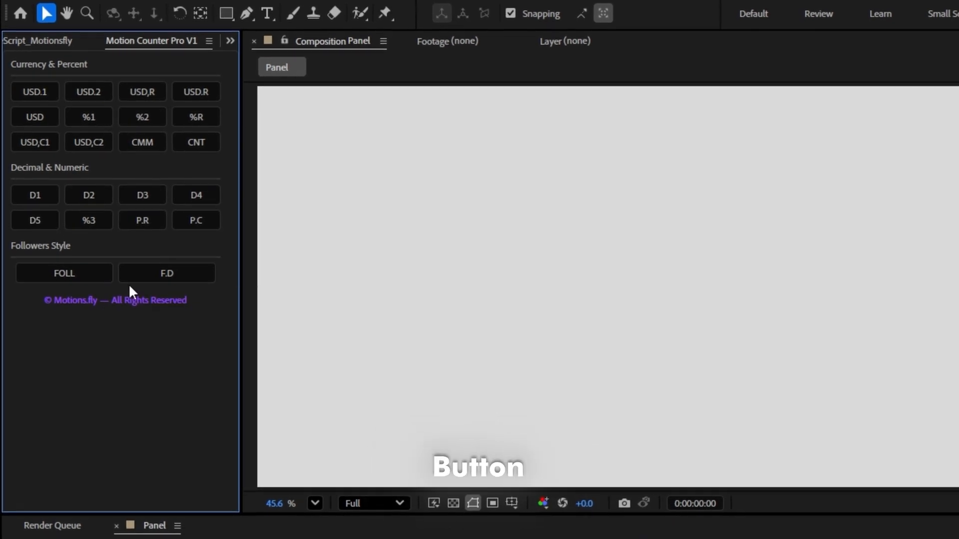
pyautogui.moveTo(150, 308)
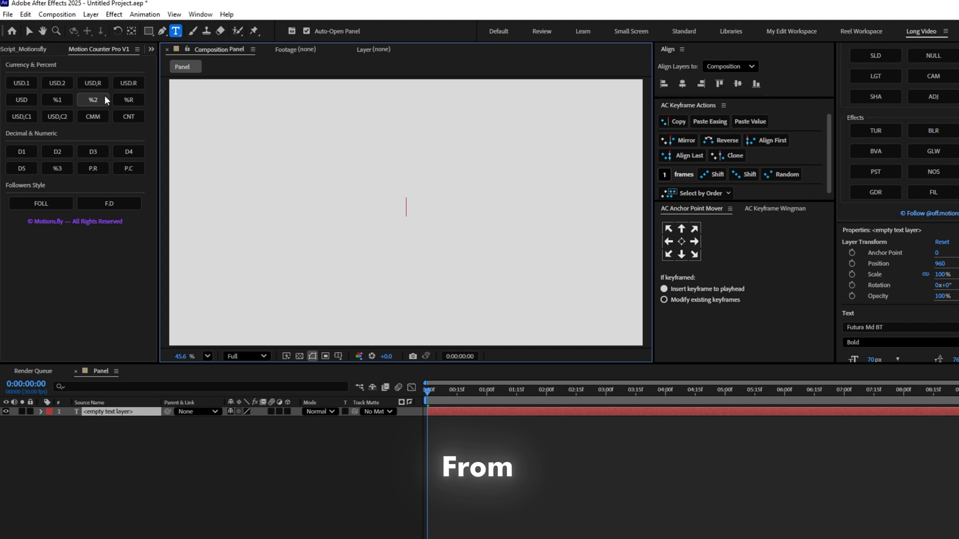
# Apply a USD currency preset so the new text layer reads $0.
pyautogui.click(21, 69)
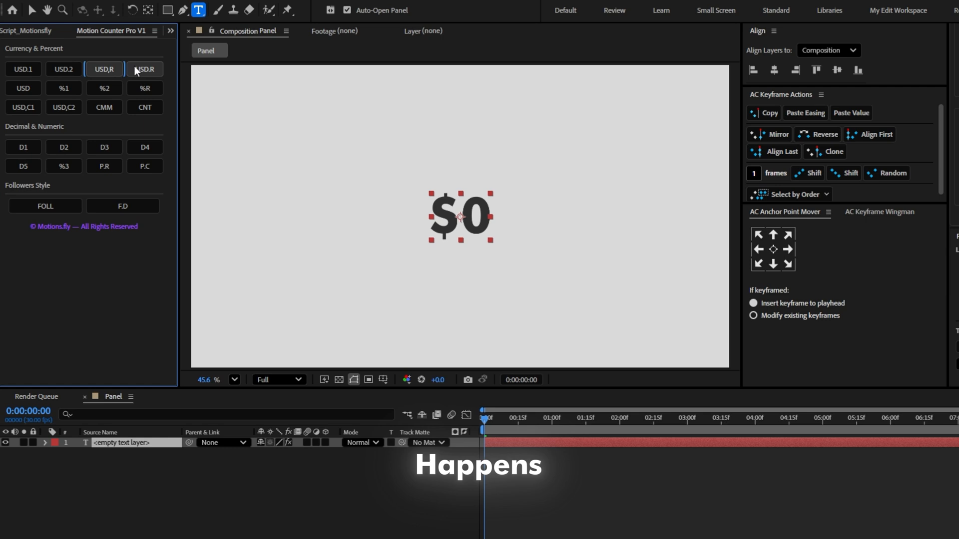
# Cycle the counter through %2, USD,C1, D2, P.R and P.C presets, ending at a whole-number 0.
pyautogui.click(104, 89)
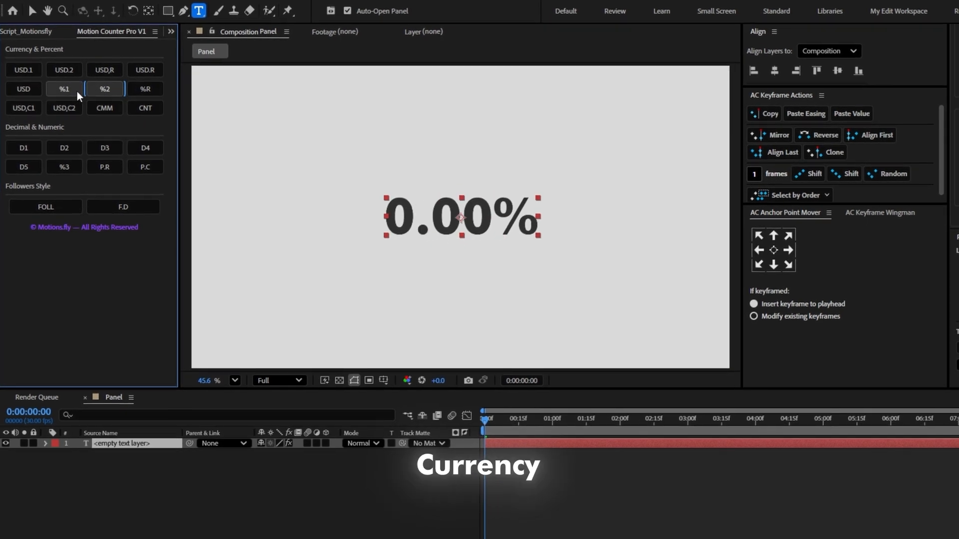
pyautogui.click(23, 108)
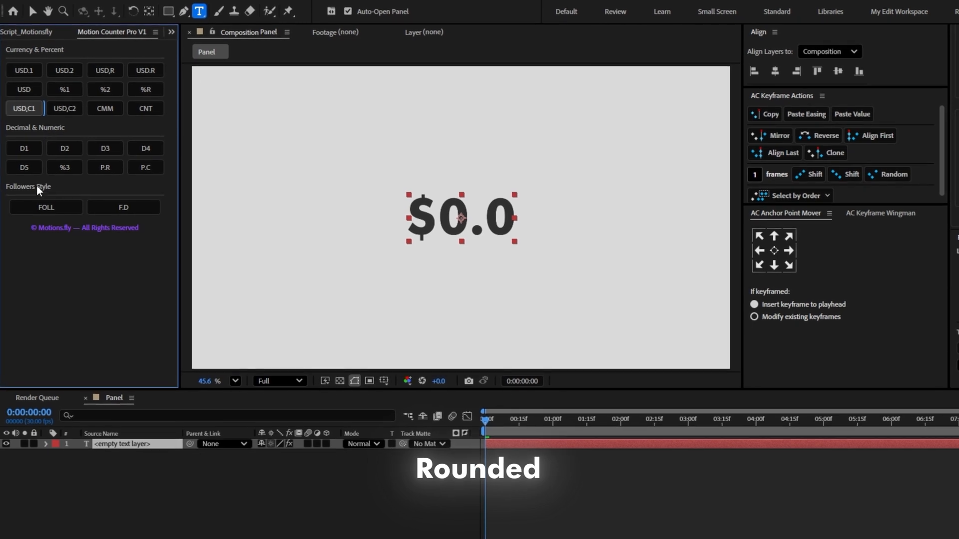
pyautogui.click(63, 147)
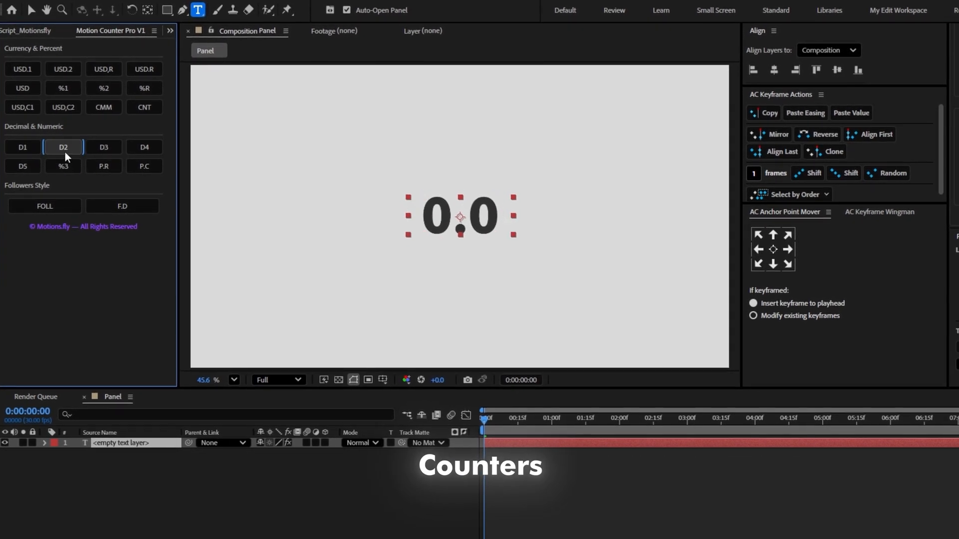
pyautogui.click(145, 148)
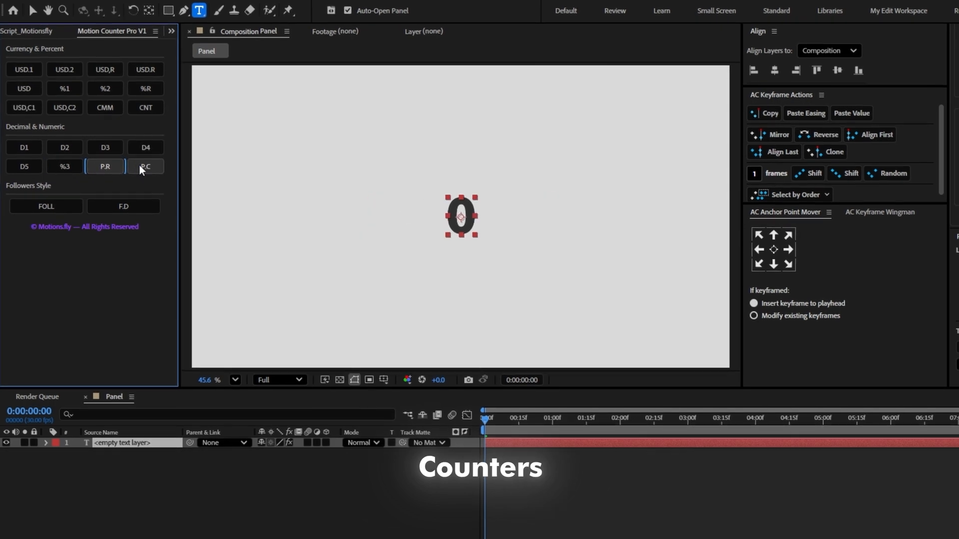
pyautogui.click(145, 167)
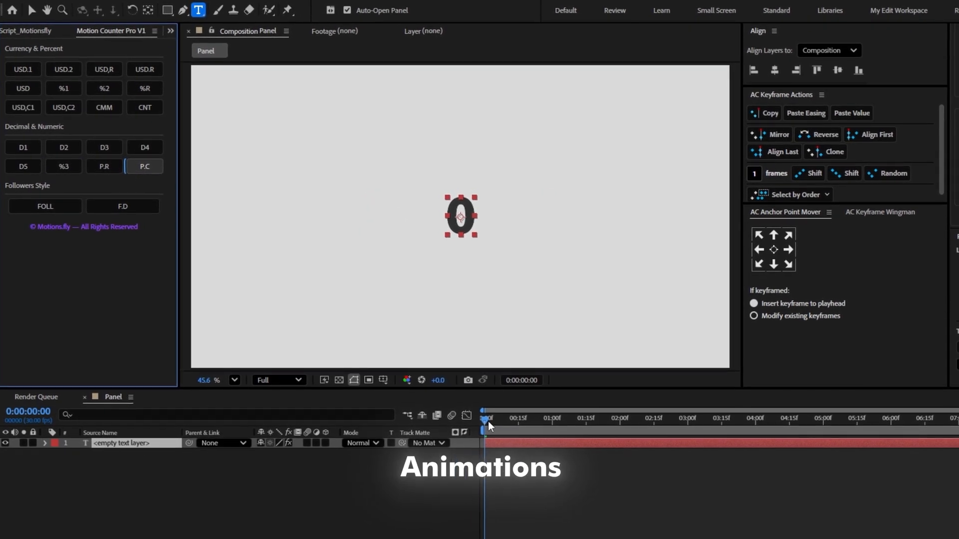
# Try USD,C1, D1, D3 and %3 presets, then settle on the rounded P.R counter at 0.
pyautogui.click(23, 108)
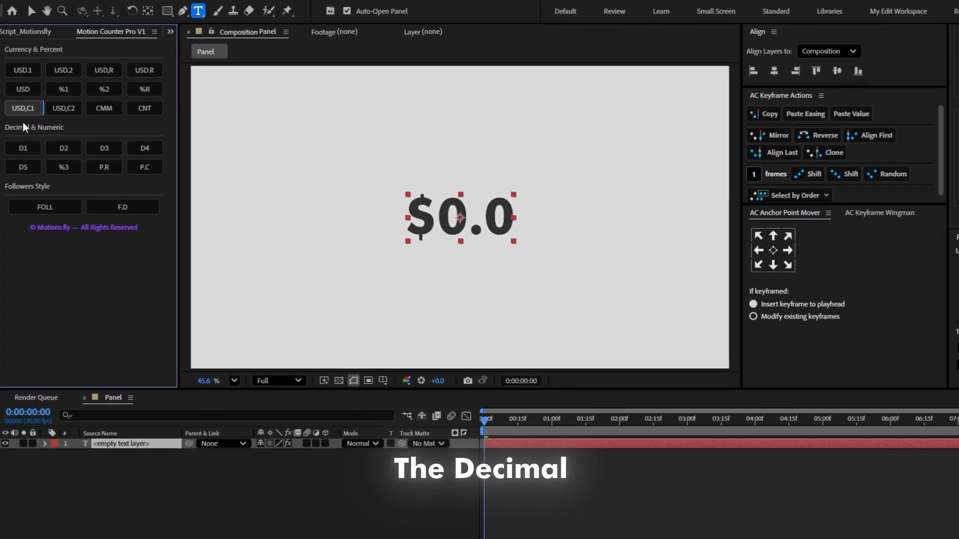
pyautogui.click(23, 148)
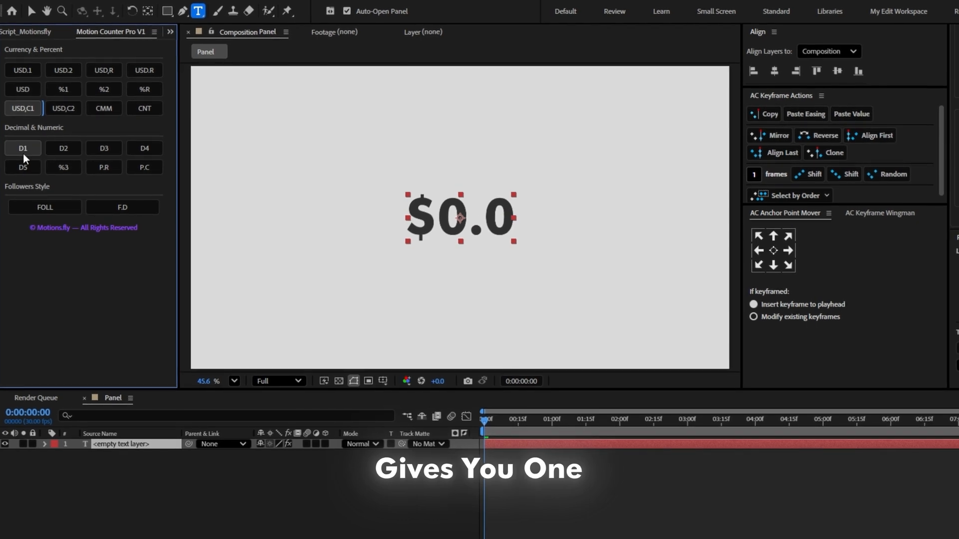
pyautogui.click(102, 148)
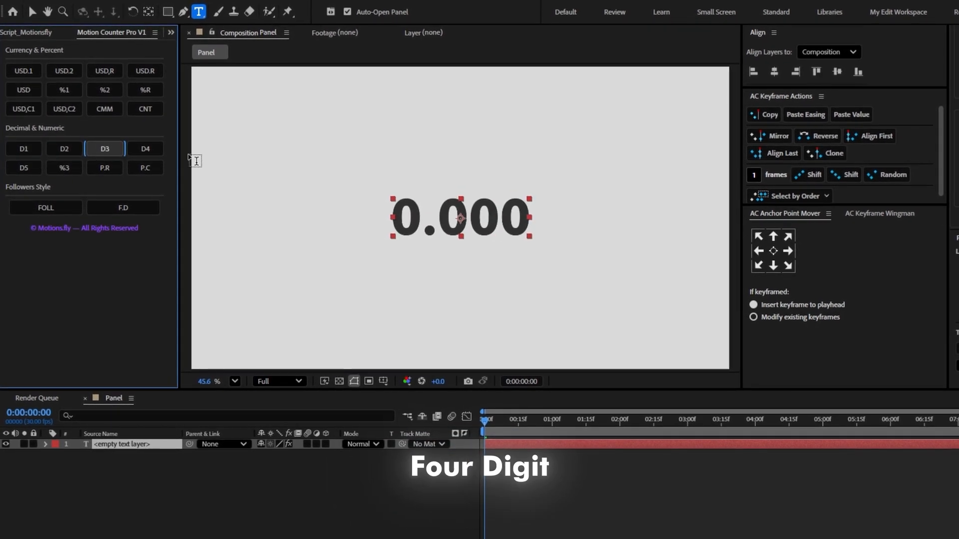
pyautogui.click(103, 168)
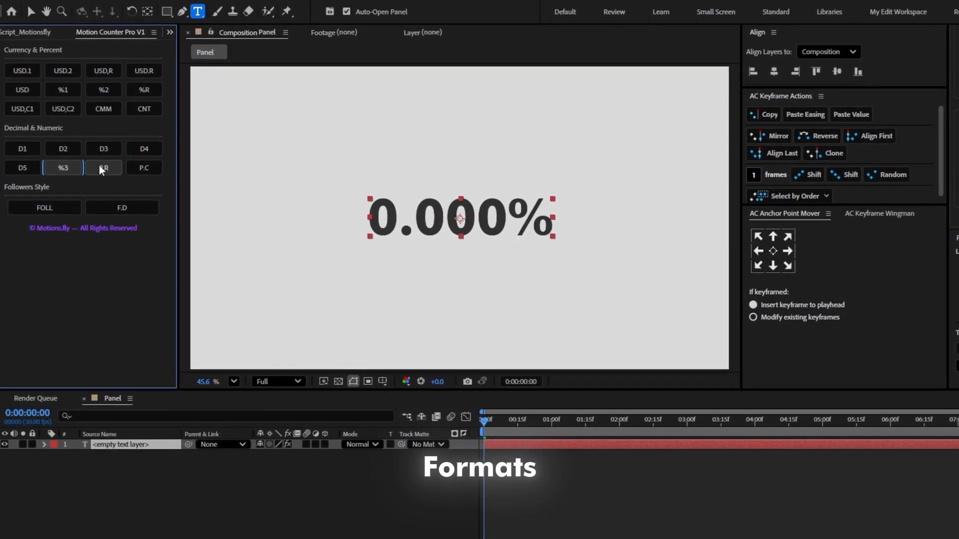
pyautogui.click(145, 167)
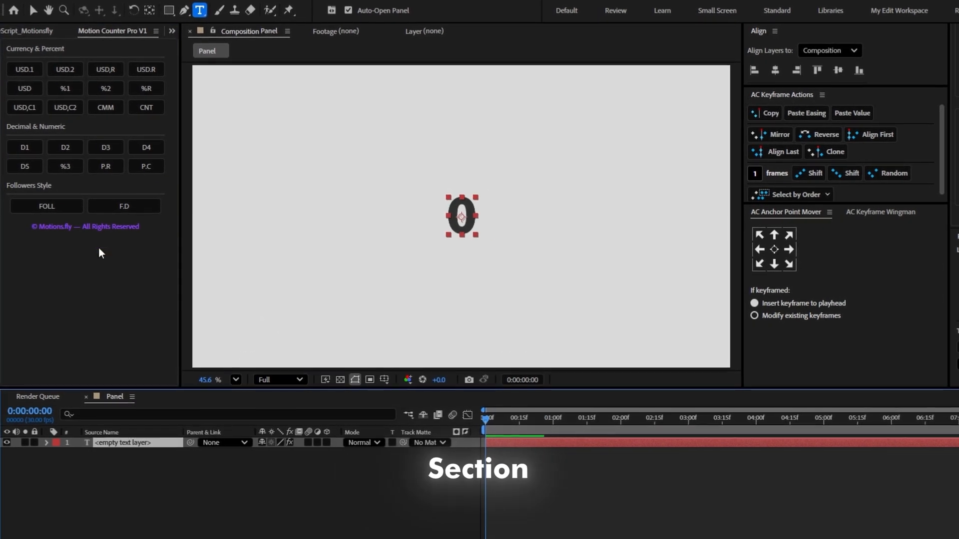
# Apply the FOLL K-style followers counter (previewing 2.4K), then the F.D variant.
pyautogui.click(46, 207)
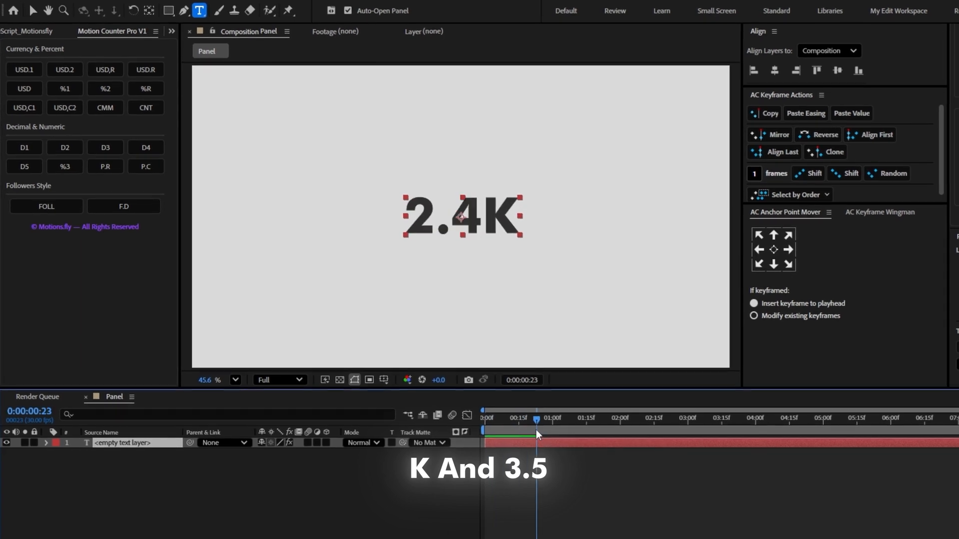
pyautogui.click(122, 207)
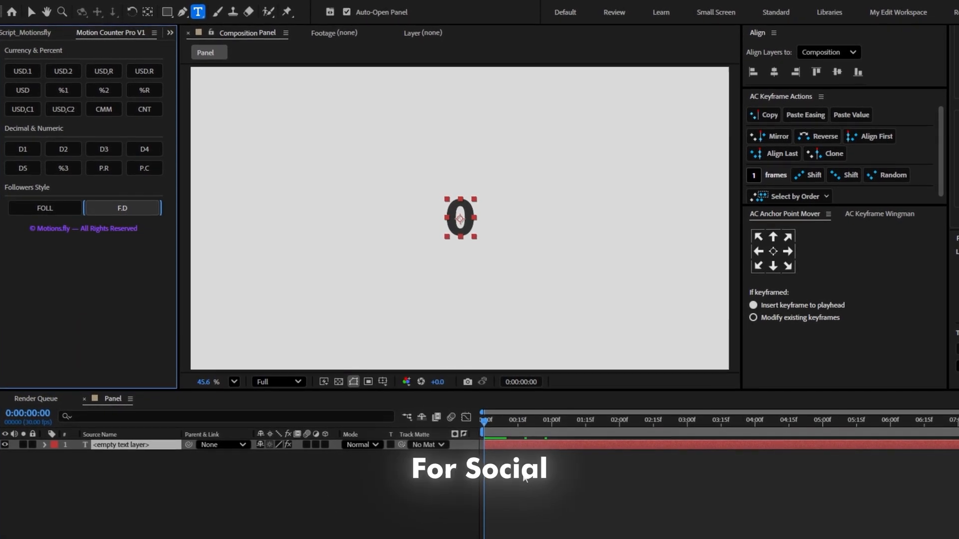